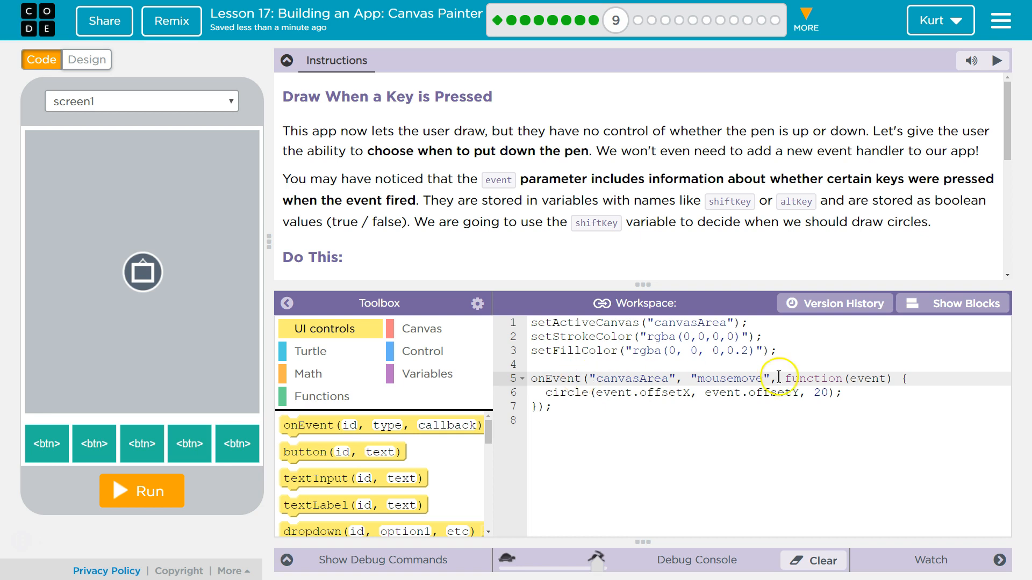
mouse_move(181, 290)
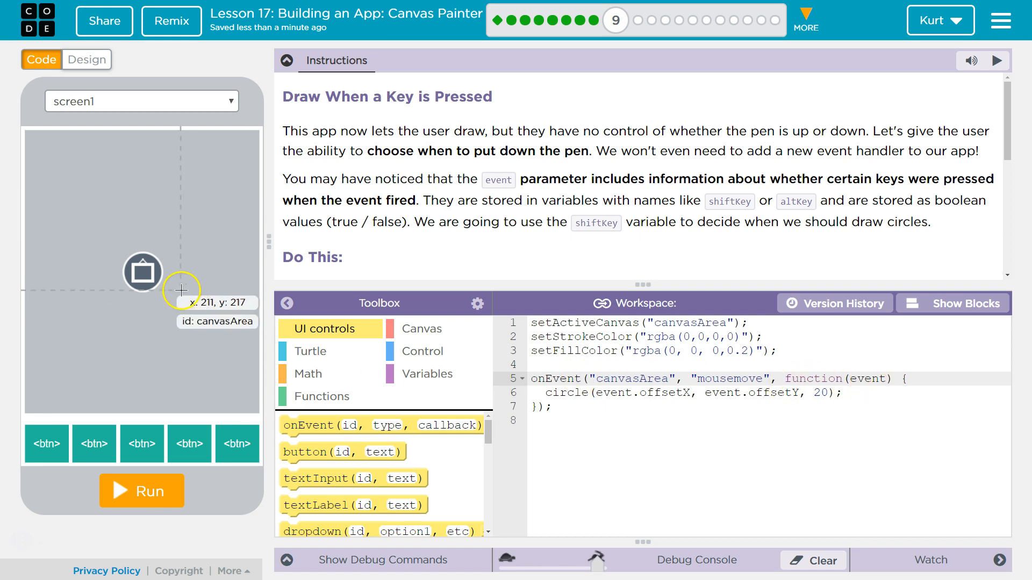
mouse_move(181, 291)
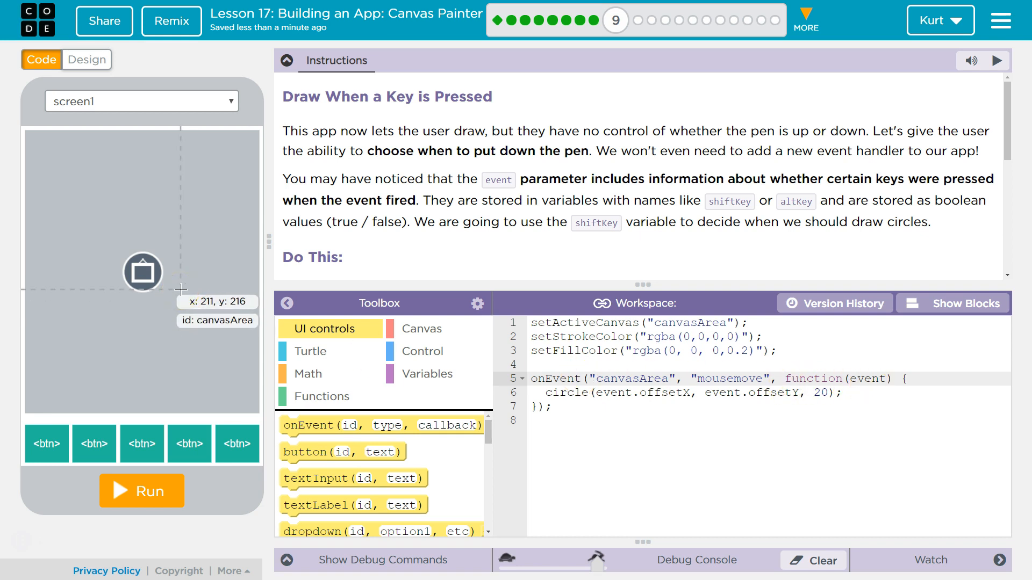
mouse_move(913, 183)
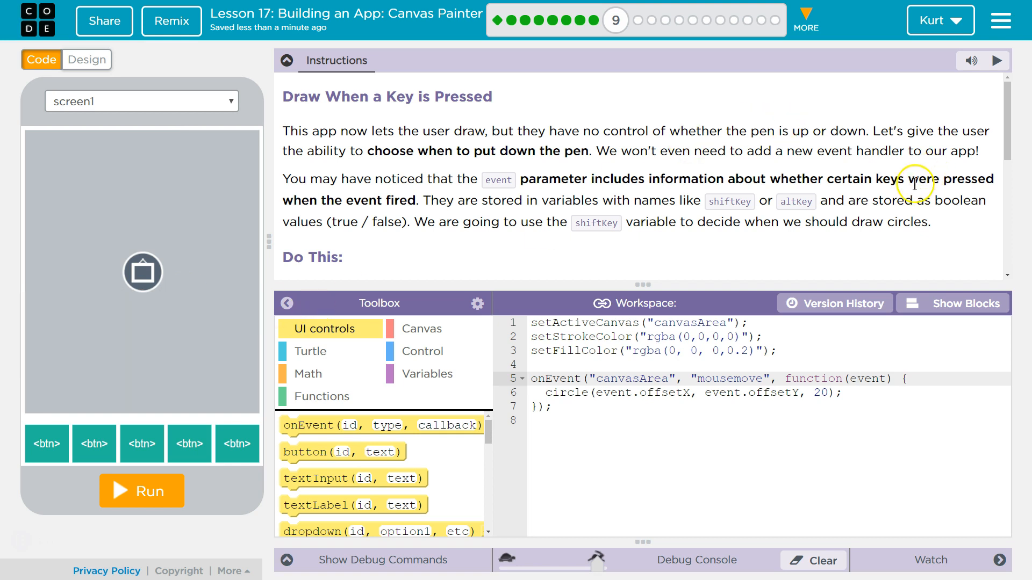
mouse_move(884, 184)
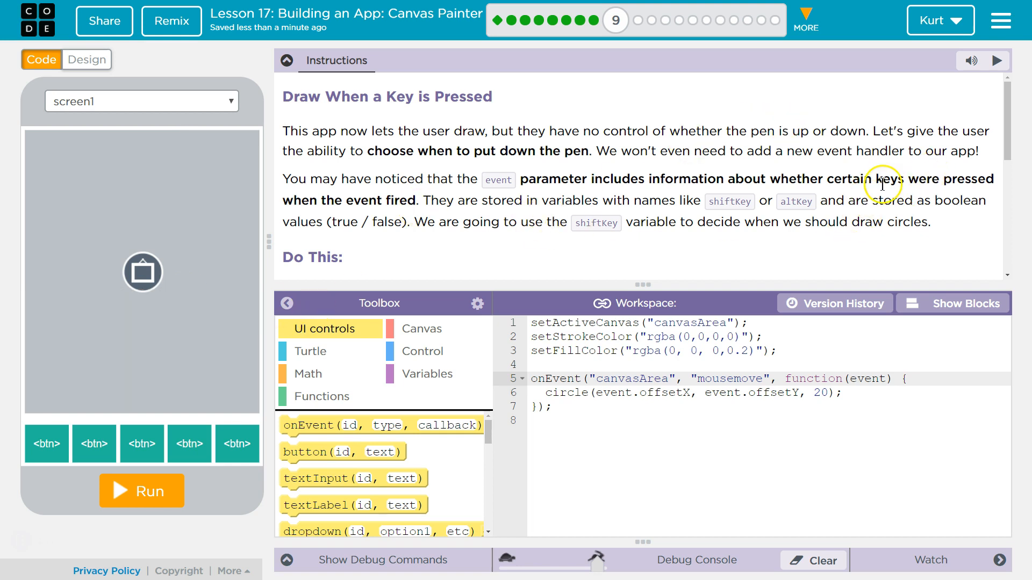
mouse_move(714, 183)
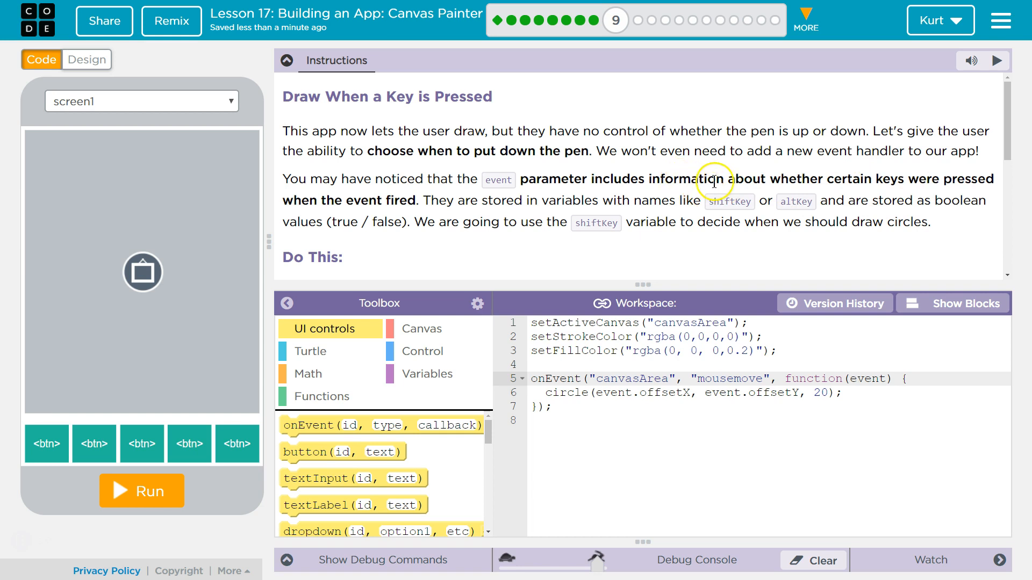
mouse_move(914, 178)
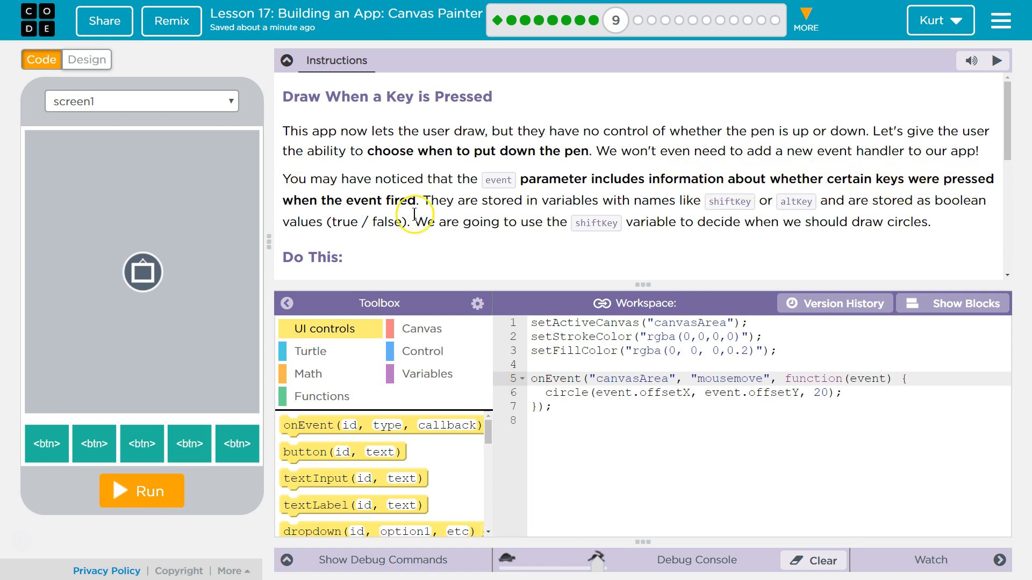
mouse_move(479, 205)
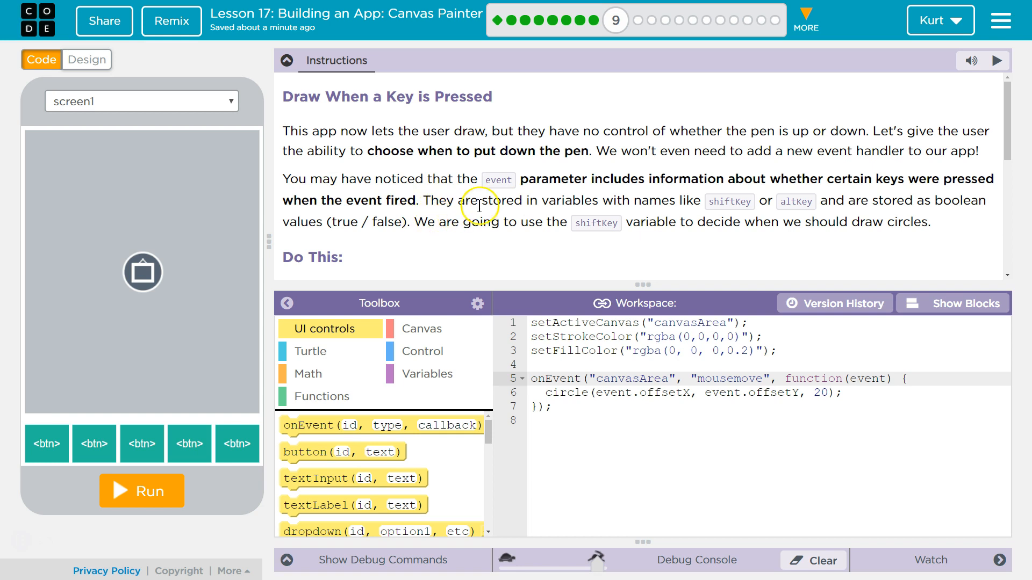
mouse_move(668, 206)
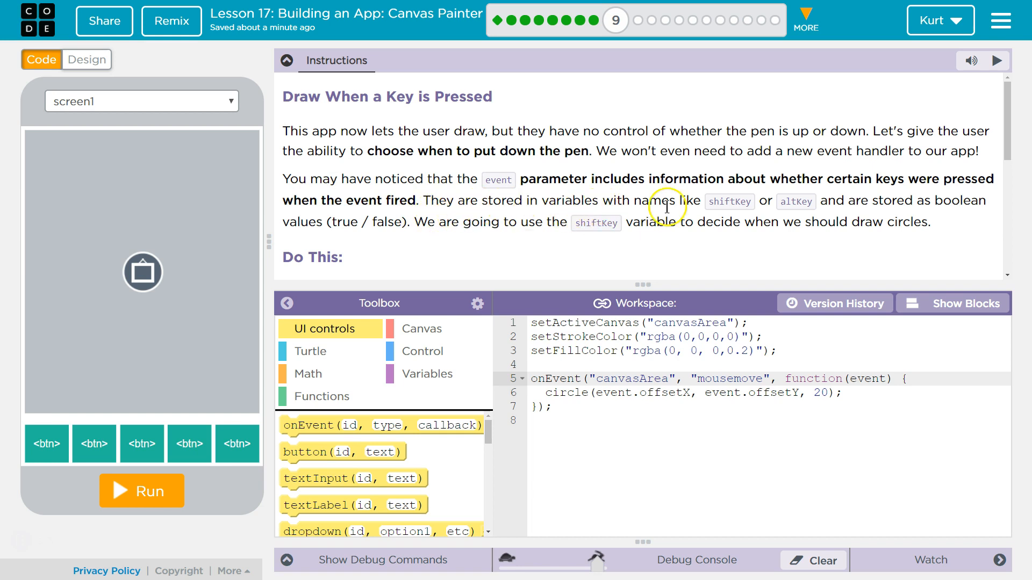
mouse_move(787, 204)
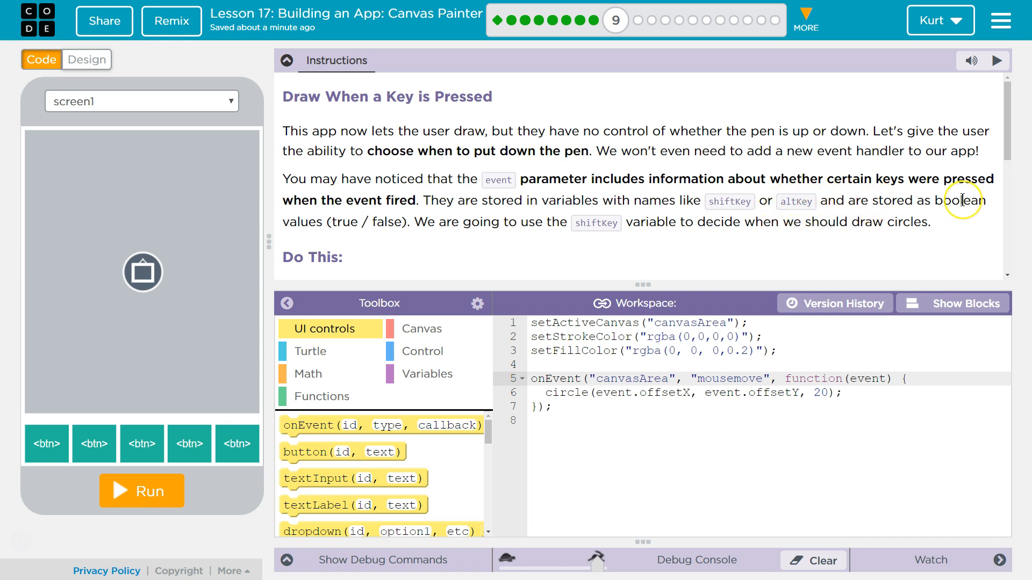
mouse_move(958, 201)
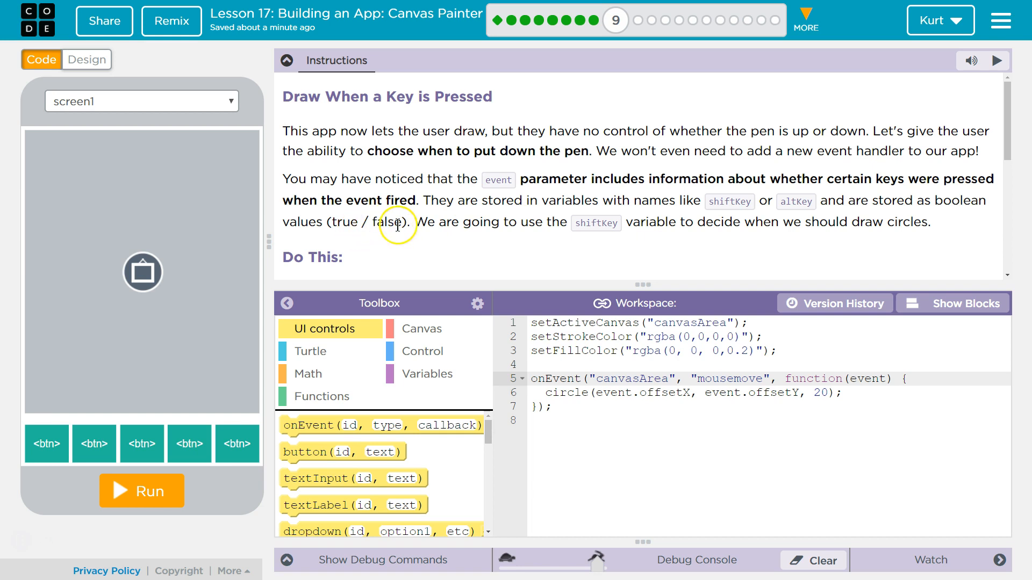
mouse_move(590, 239)
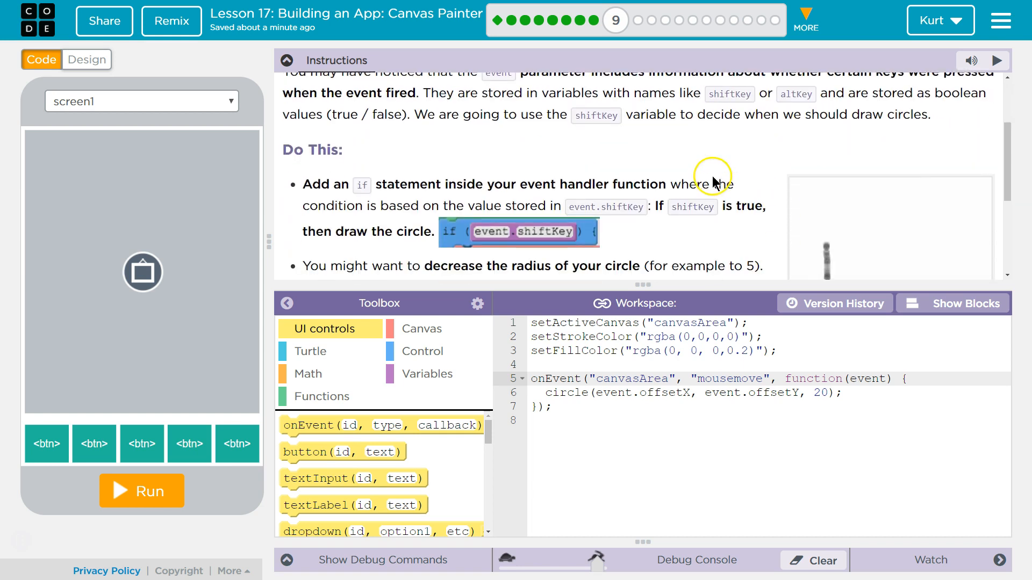
mouse_move(335, 186)
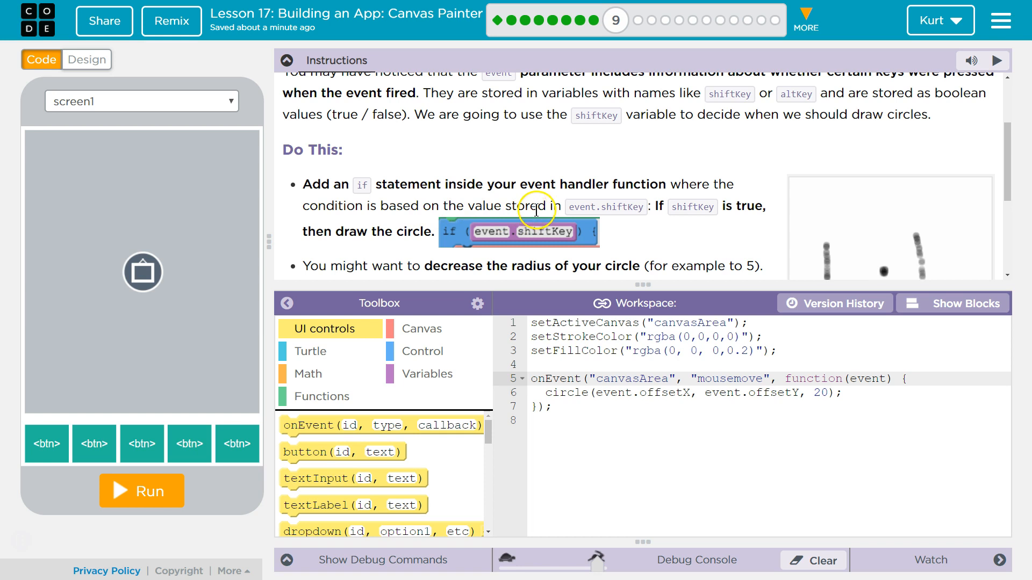
mouse_move(588, 207)
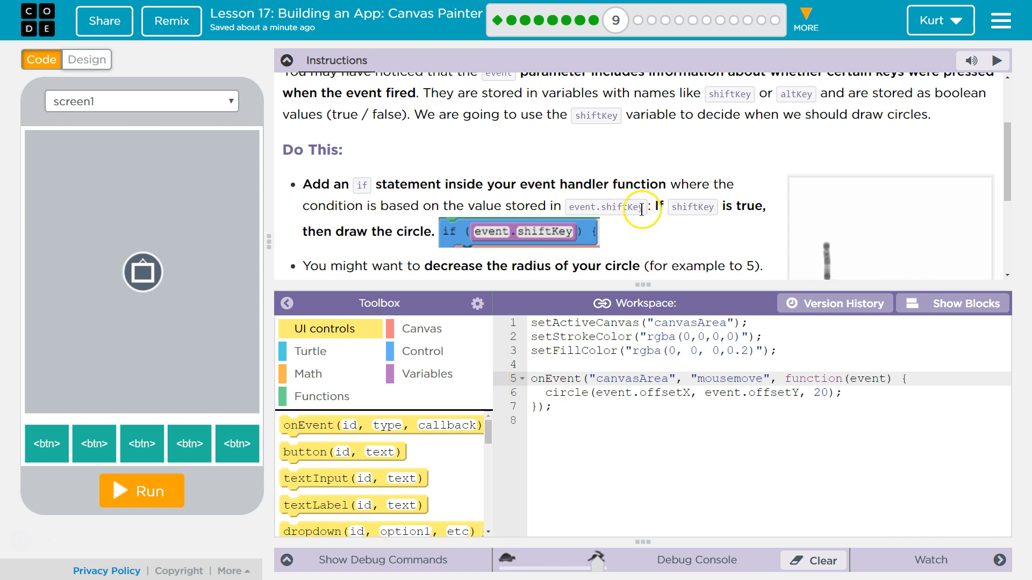
mouse_move(588, 211)
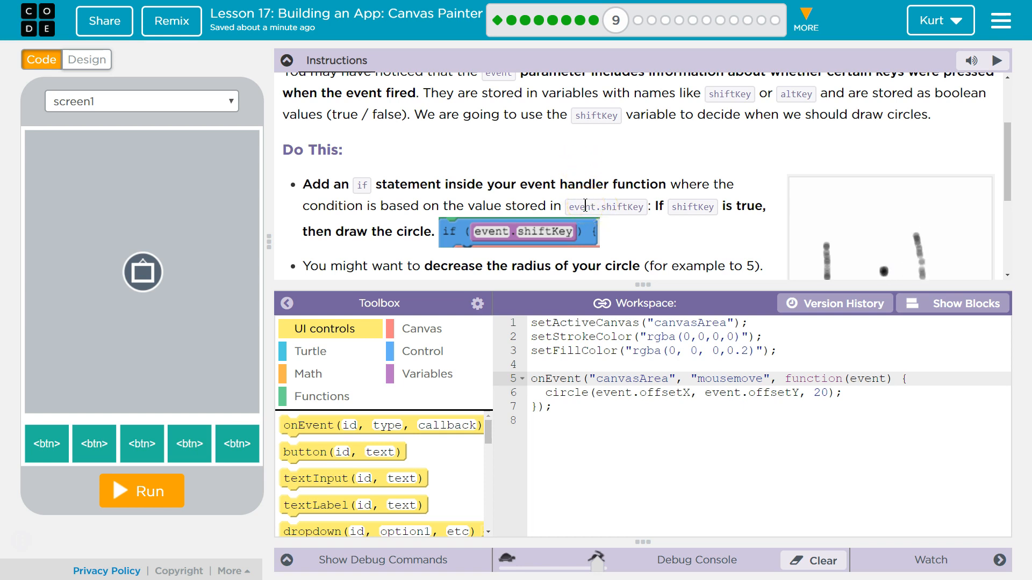
mouse_move(648, 236)
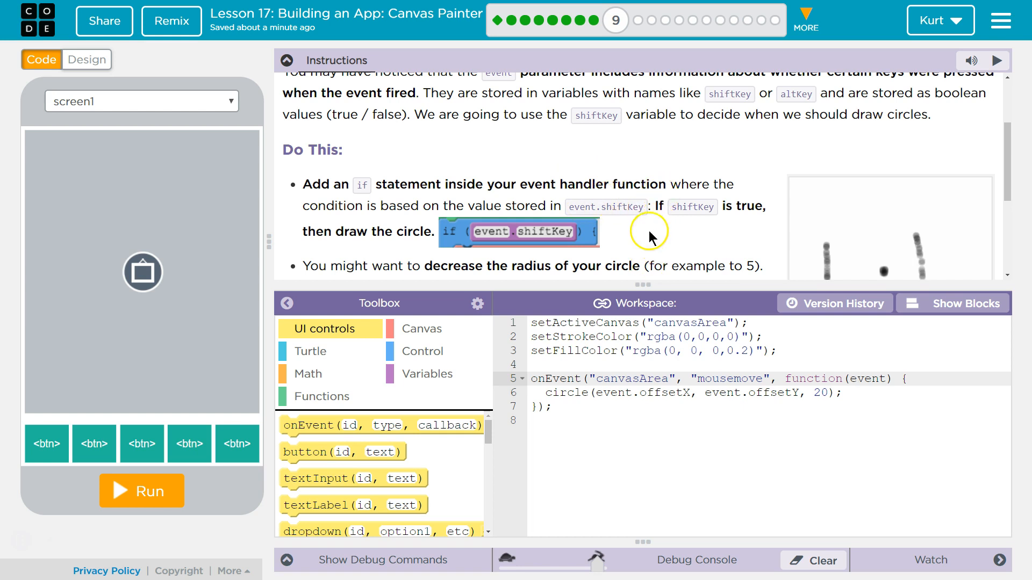
mouse_move(410, 236)
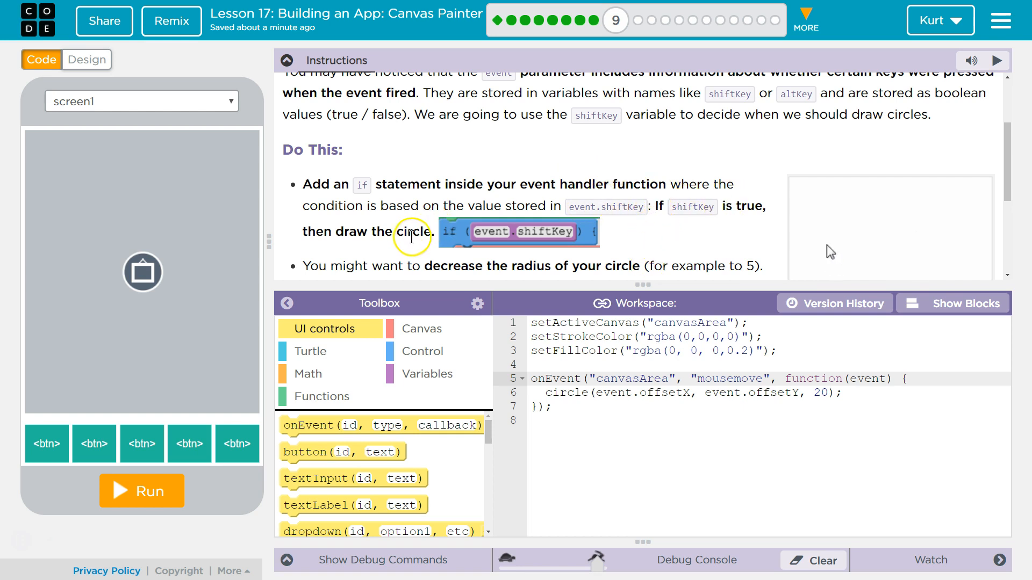
mouse_move(434, 202)
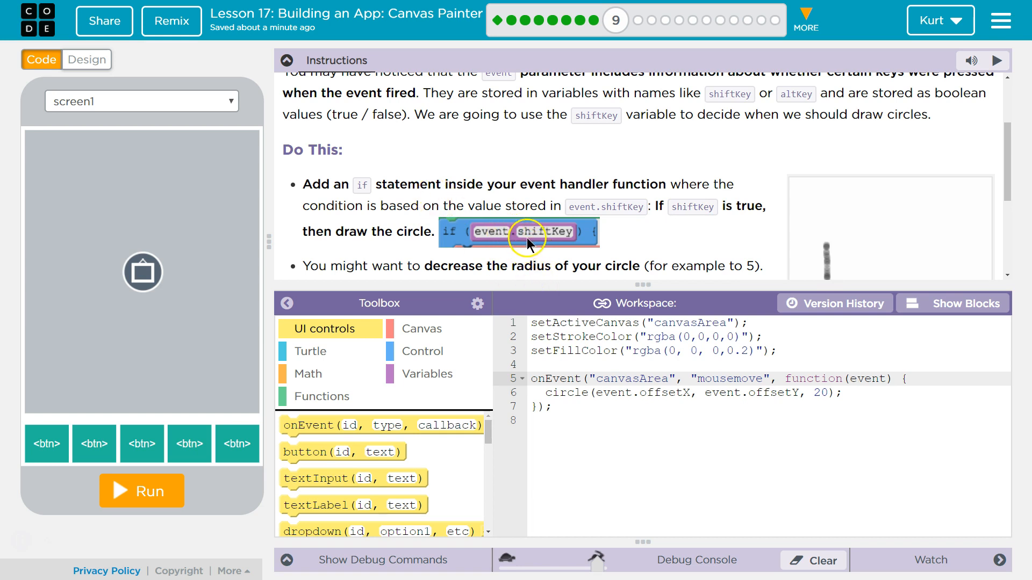
mouse_move(561, 244)
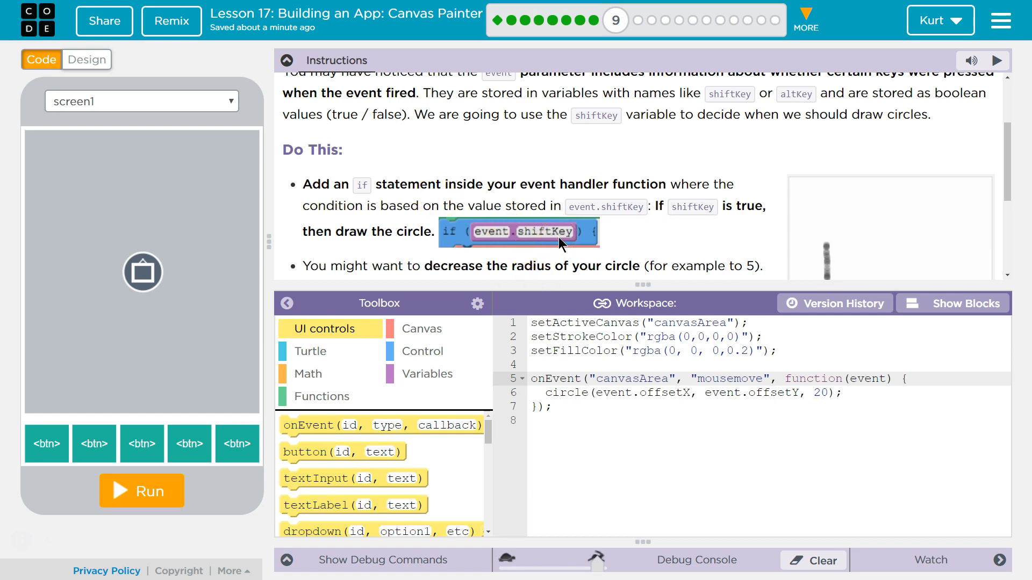
mouse_move(924, 235)
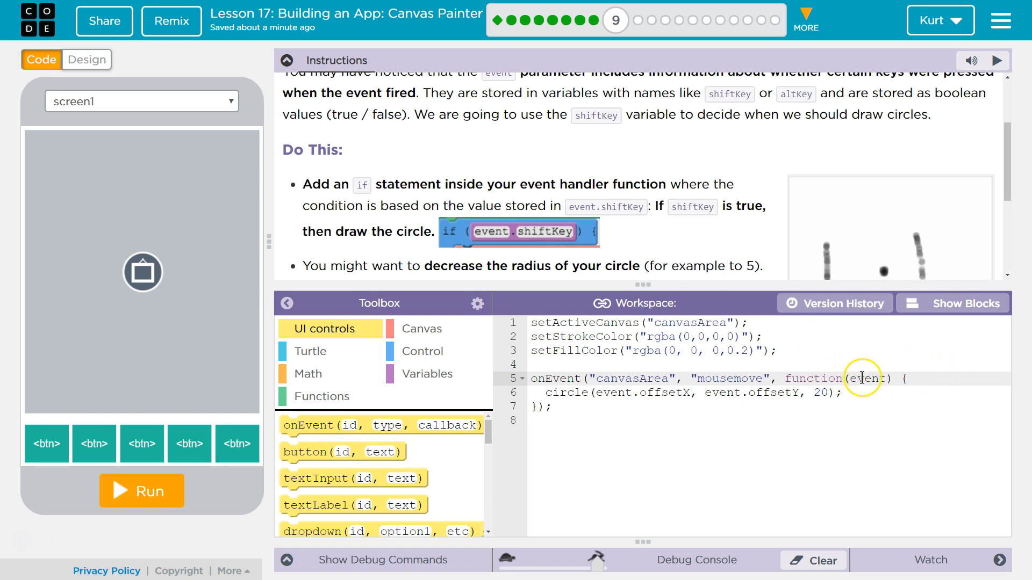
mouse_move(464, 350)
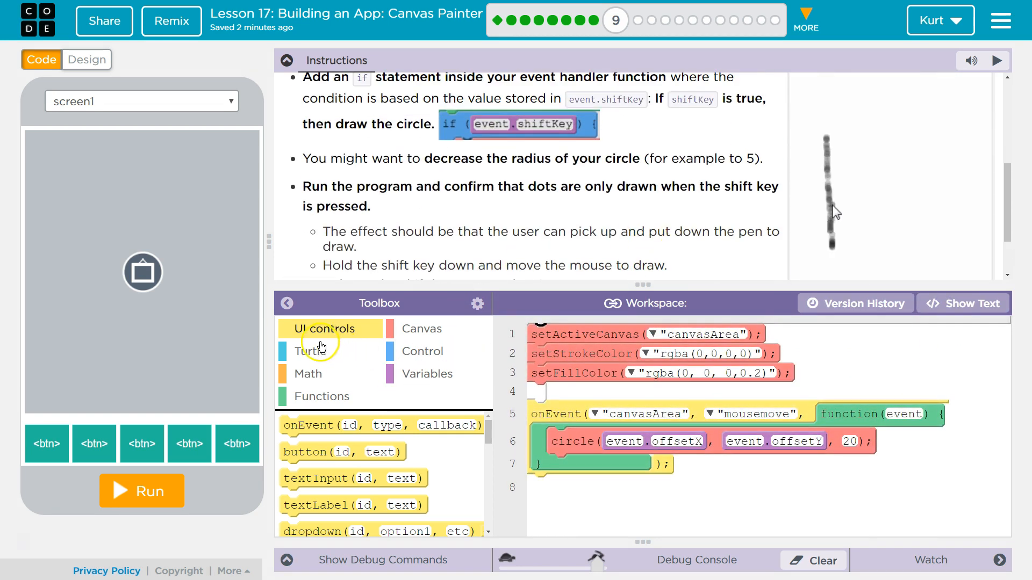
Wrap circle() in an if on event.shiftKey and reduce the radius to 5
left_click(422, 350)
type("e")
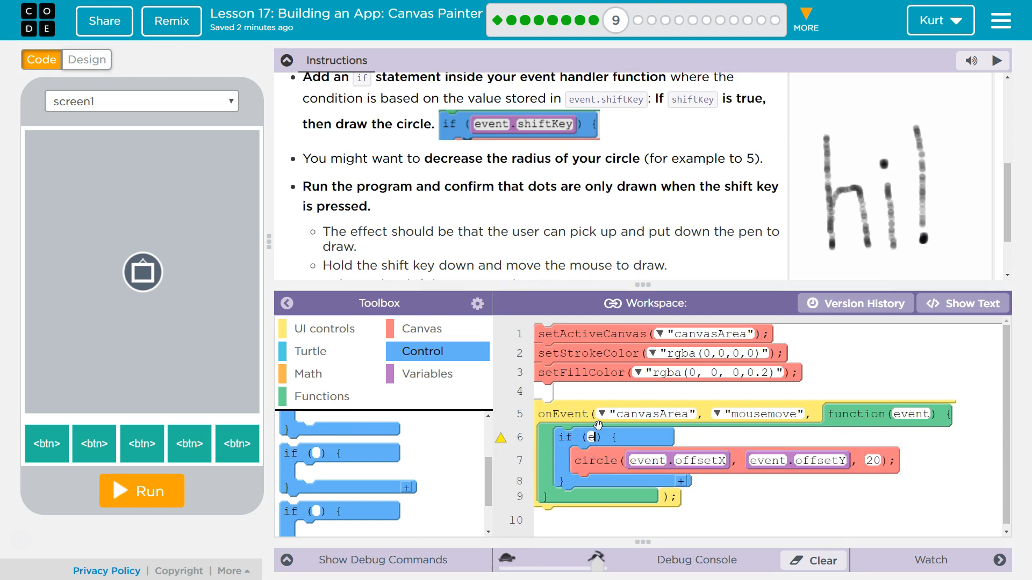
type("vent.shiftKey")
left_click(873, 461)
type("5")
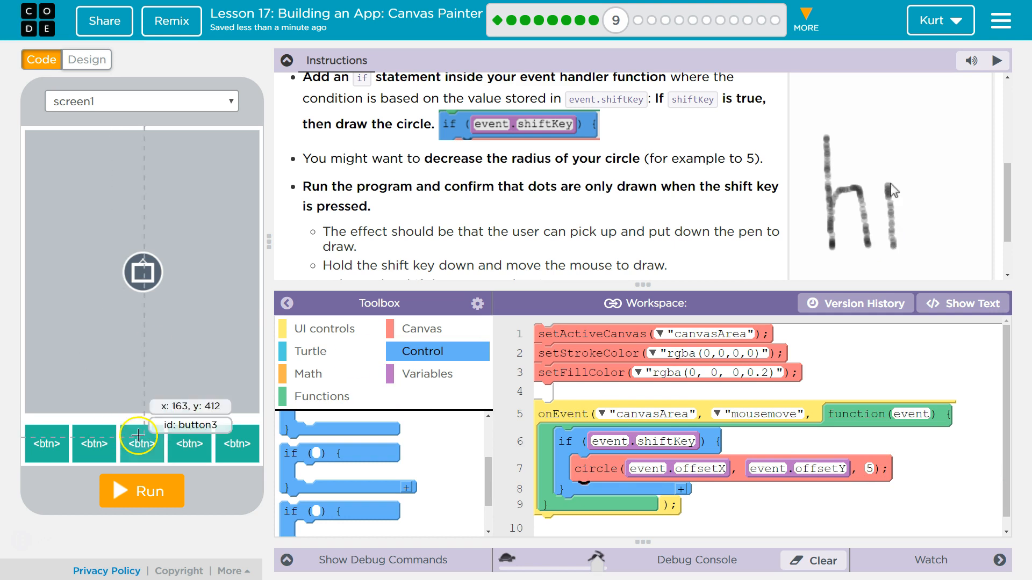
Run the app, sketch on the canvas with Shift held, then declare the level finished
left_click(141, 490)
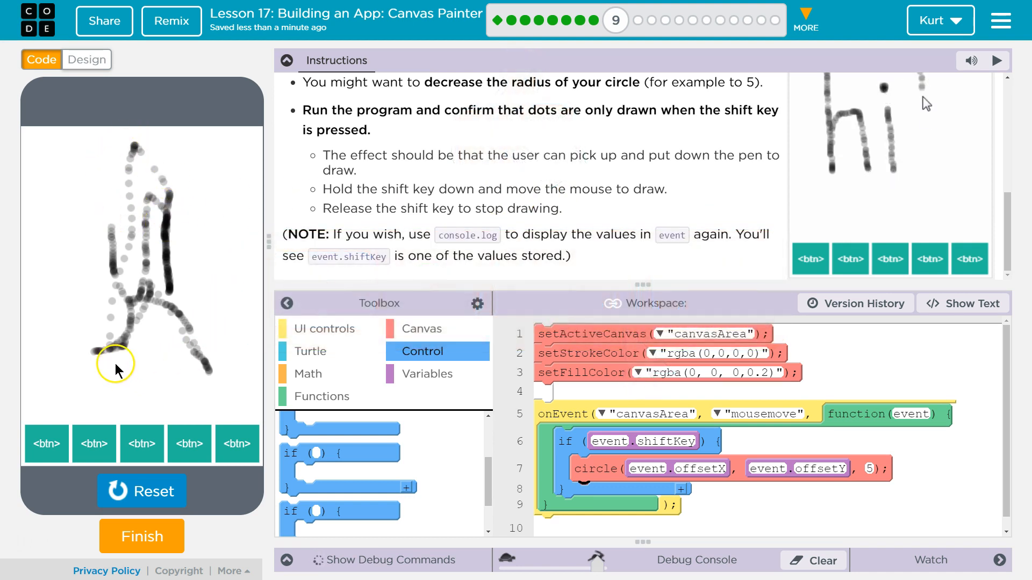
left_click(141, 536)
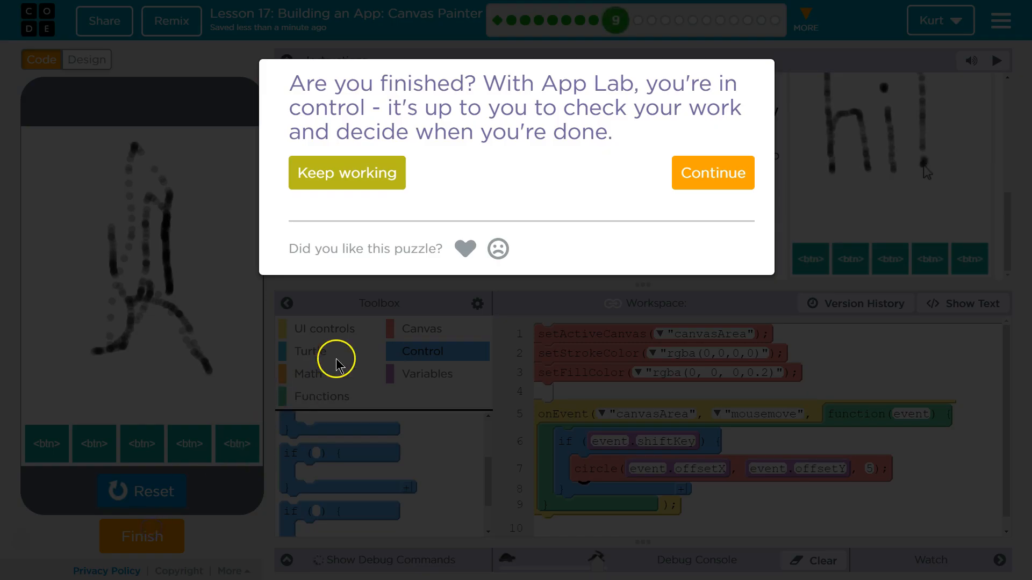